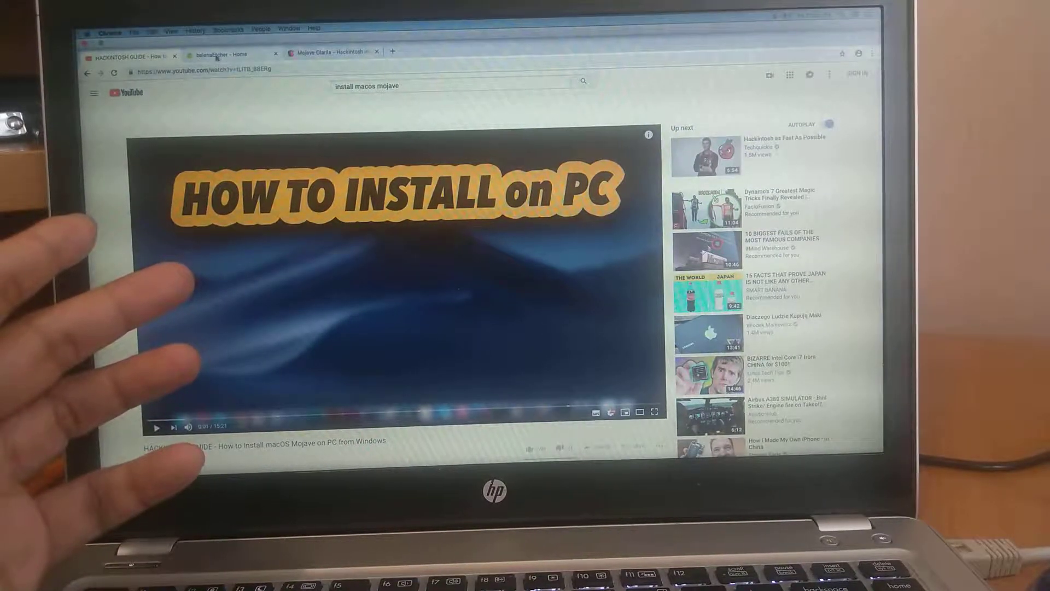
View the balenaEtcher home page, then return to the Hackintosh guide video
{"action": "left_click", "coordinate": [228, 53]}
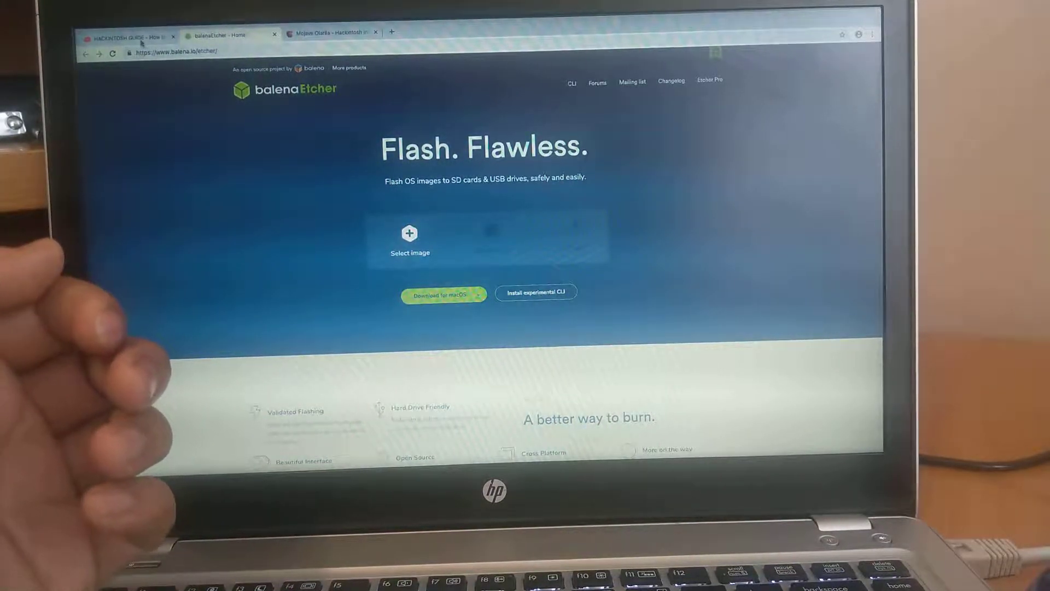
{"action": "left_click", "coordinate": [128, 35]}
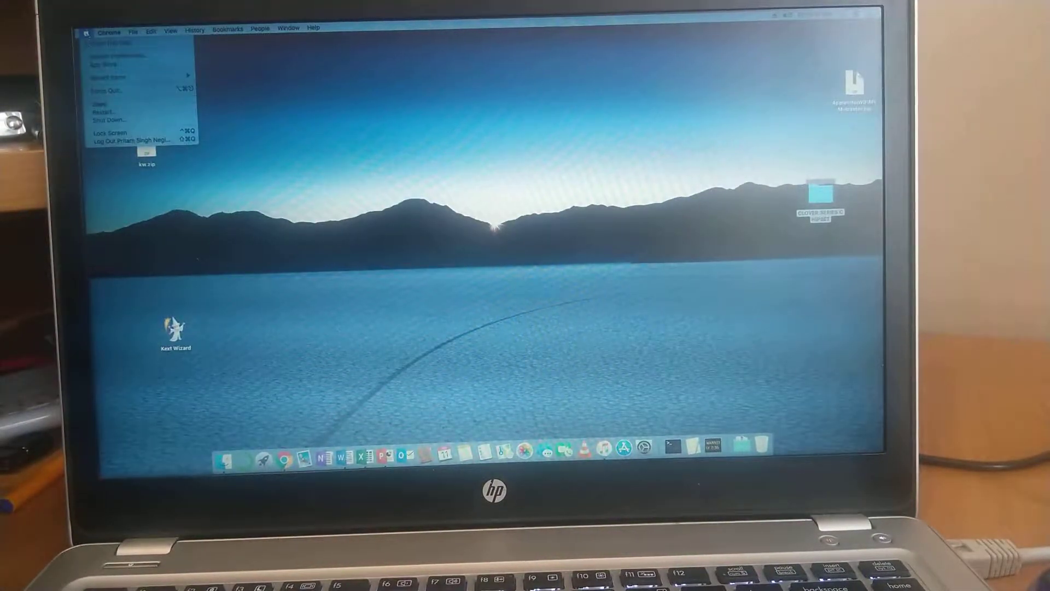
Shut down the Mac from the Apple menu and confirm Shut Down
{"action": "left_click", "coordinate": [101, 120]}
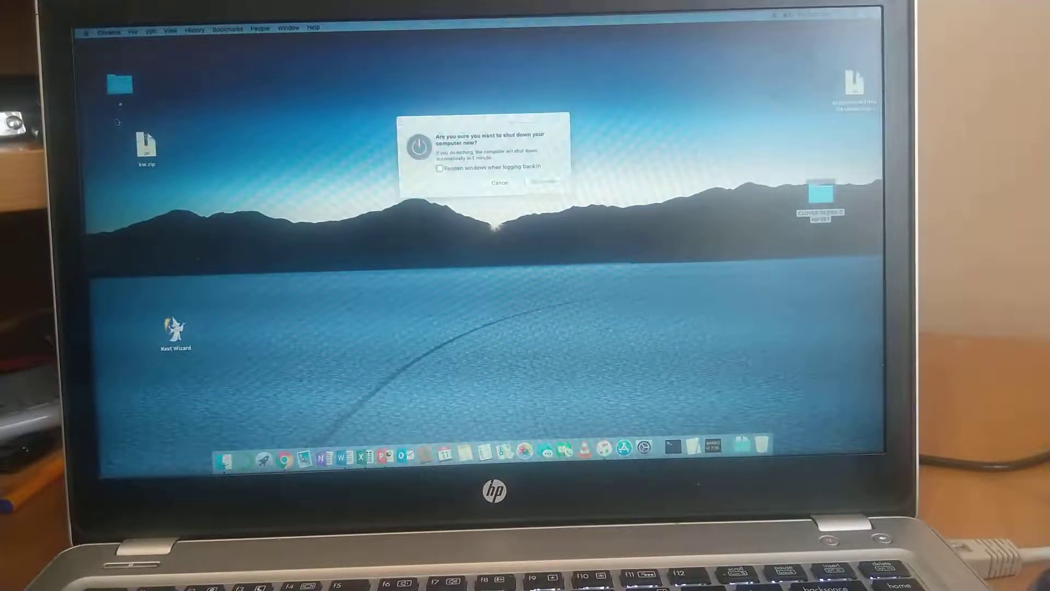
{"action": "left_click", "coordinate": [499, 183]}
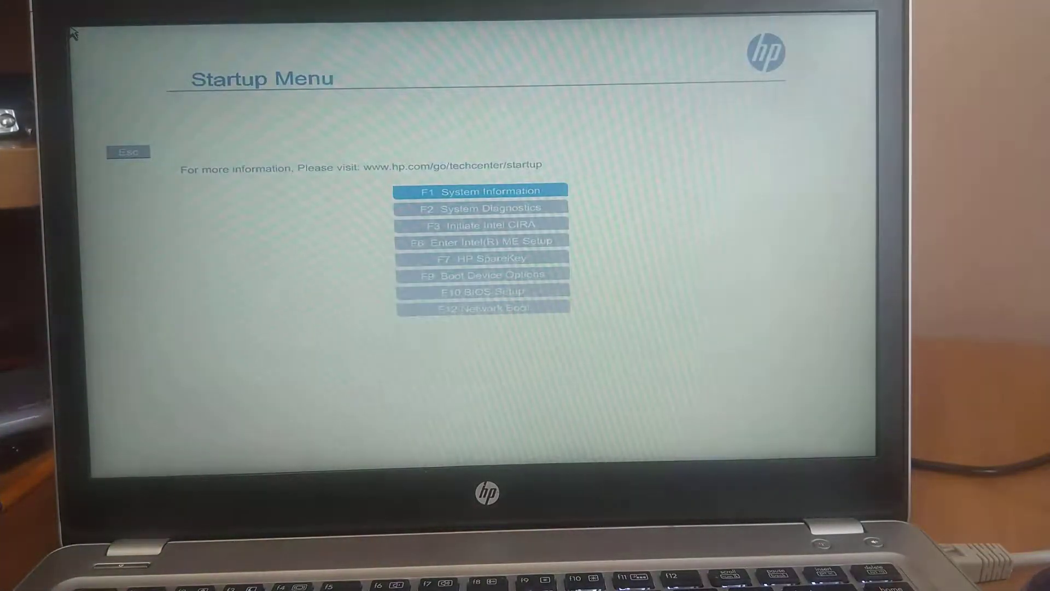
Enter BIOS Setup from the HP Startup Menu
{"action": "key", "text": "down"}
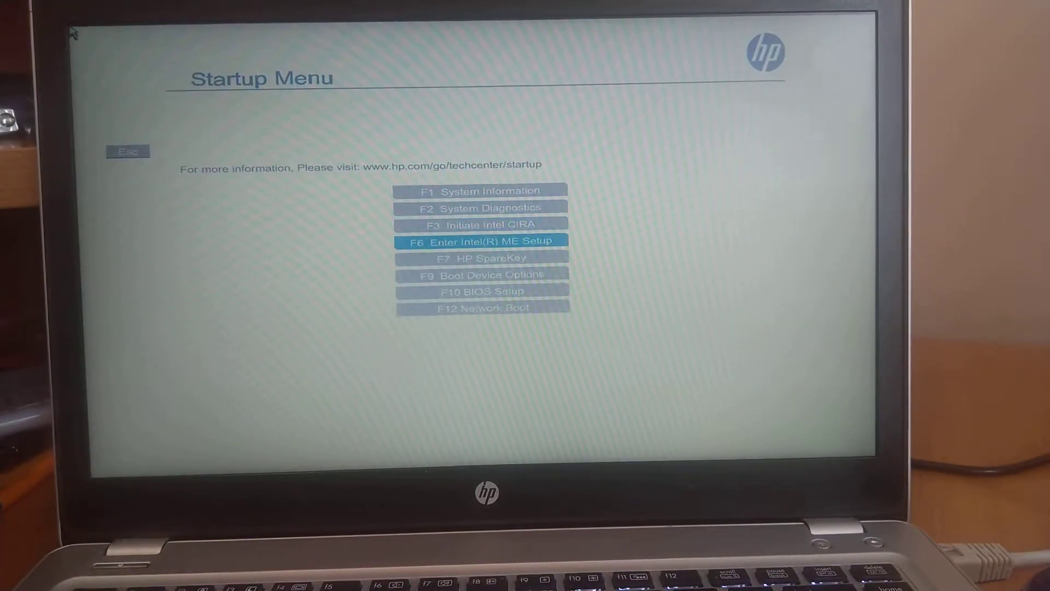
{"action": "key", "text": "down"}
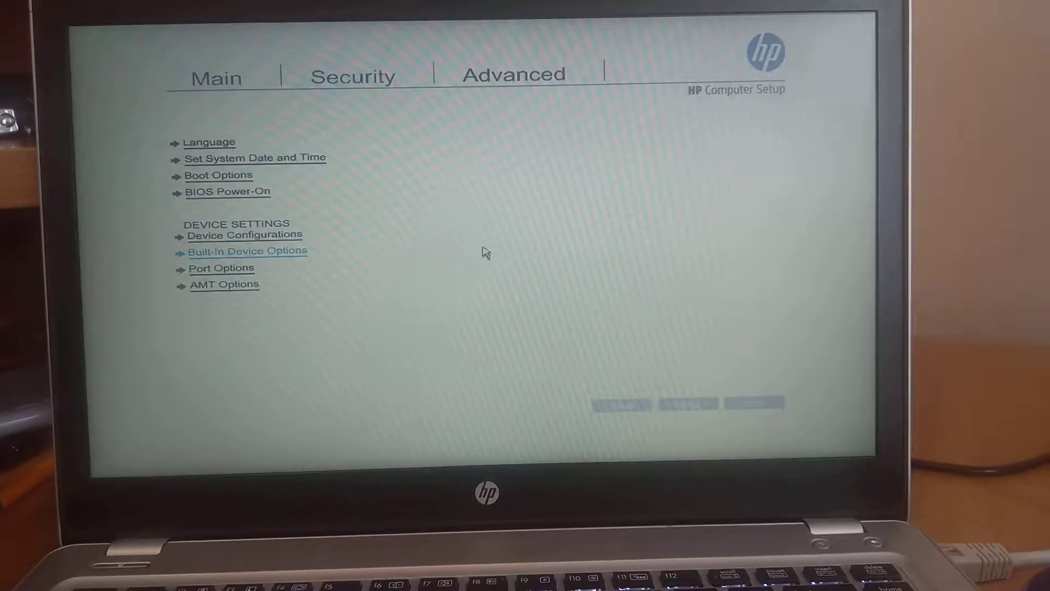
Enable Fn Key switch under Device Configurations and return to the main settings page
{"action": "left_click", "coordinate": [245, 233]}
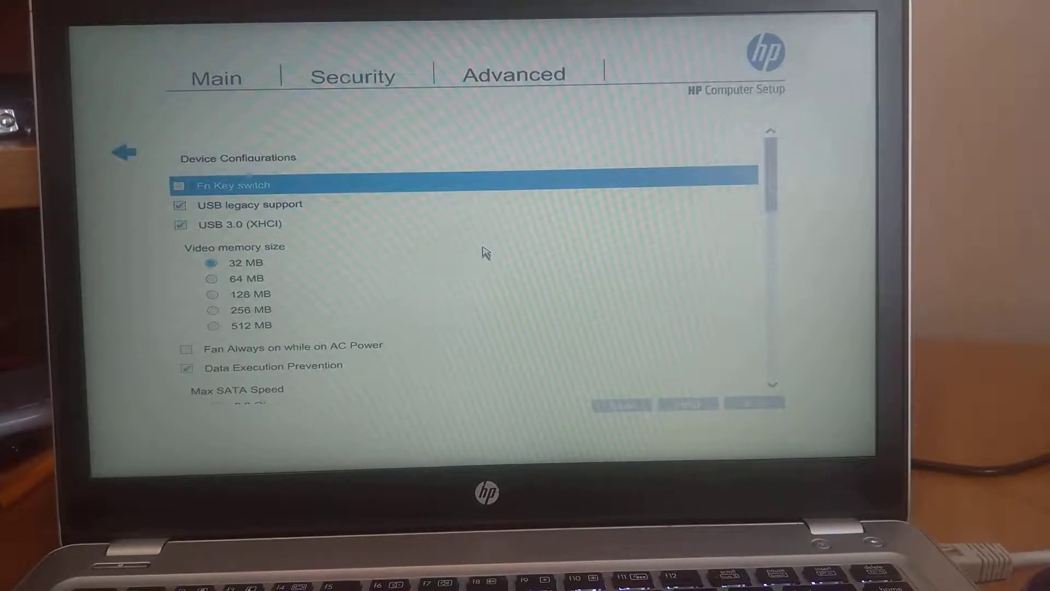
{"action": "scroll", "scroll_direction": "down", "scroll_amount": 3}
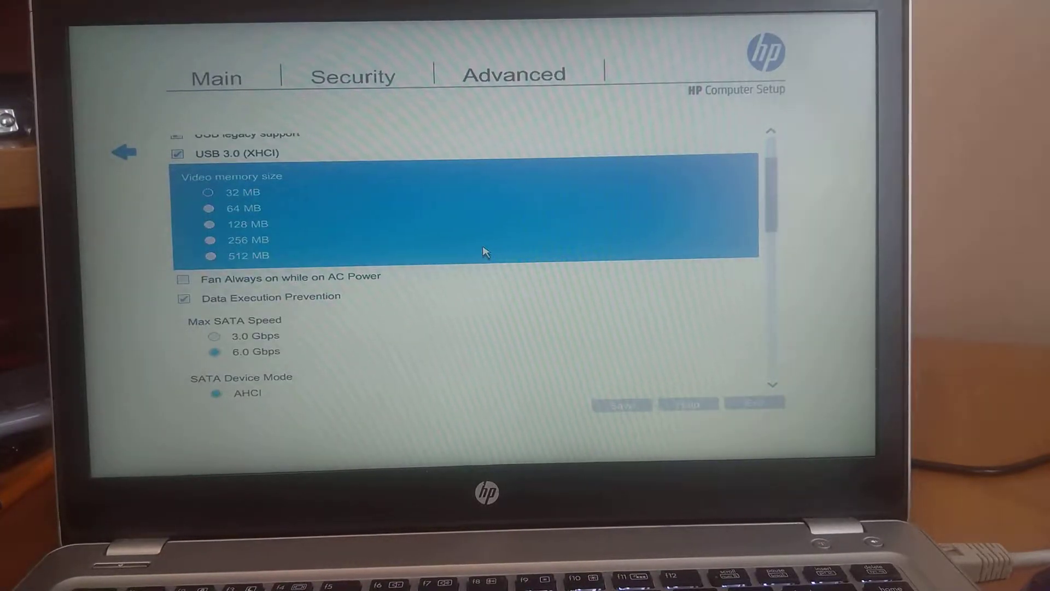
{"action": "scroll", "scroll_direction": "down", "scroll_amount": 3}
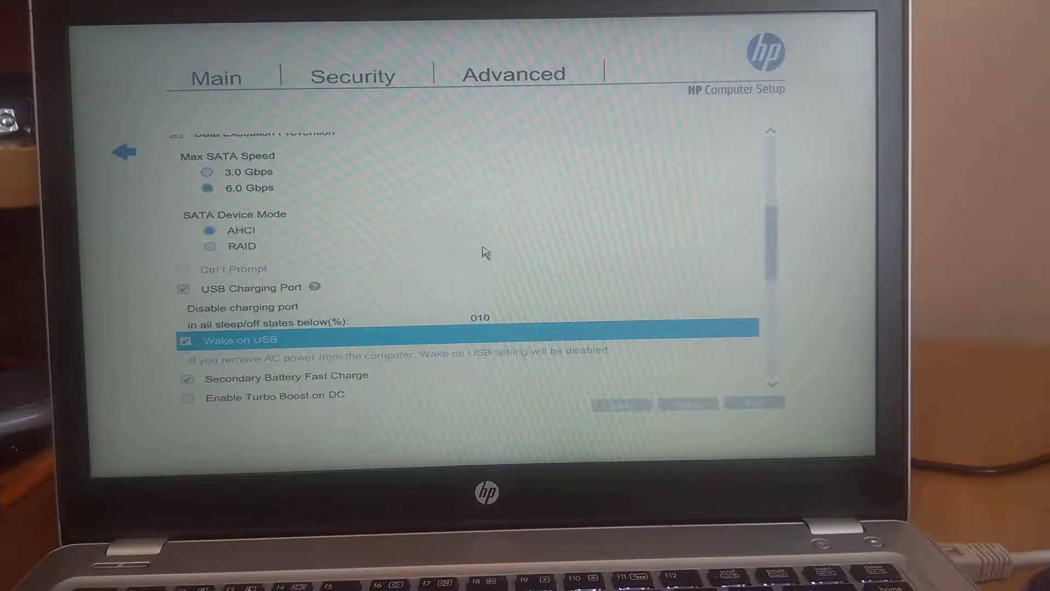
{"action": "scroll", "scroll_direction": "down", "scroll_amount": 3}
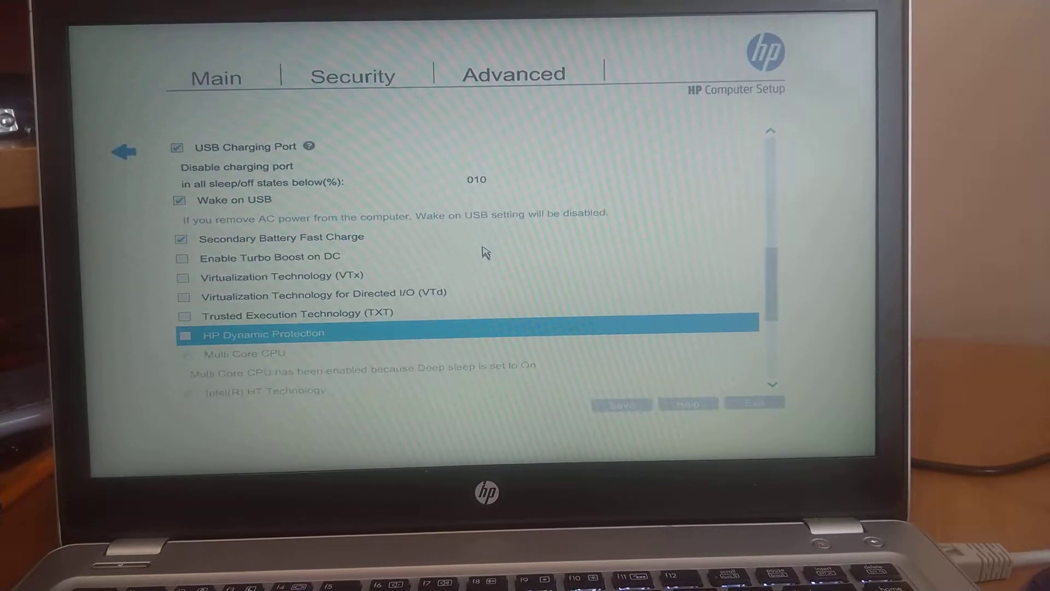
{"action": "scroll", "scroll_direction": "down", "scroll_amount": 3}
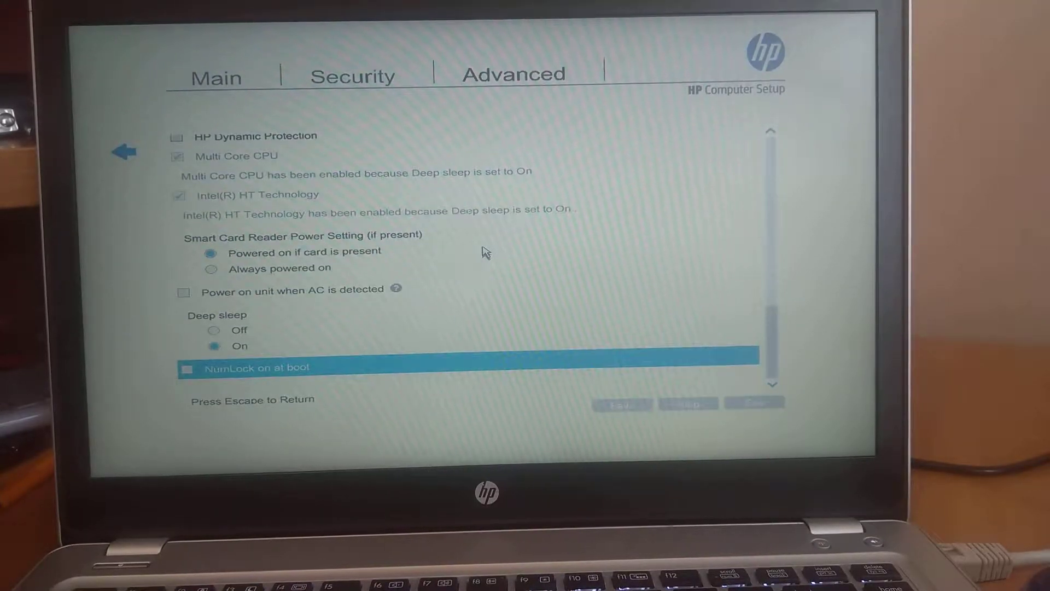
{"action": "scroll", "scroll_direction": "up", "scroll_amount": 3}
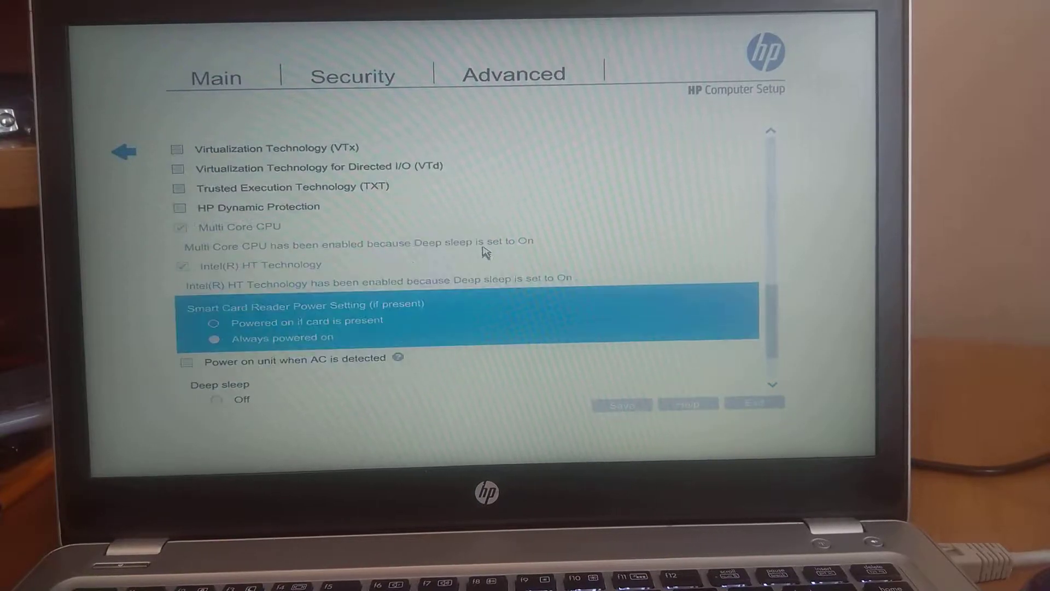
{"action": "scroll", "scroll_direction": "up", "scroll_amount": 3}
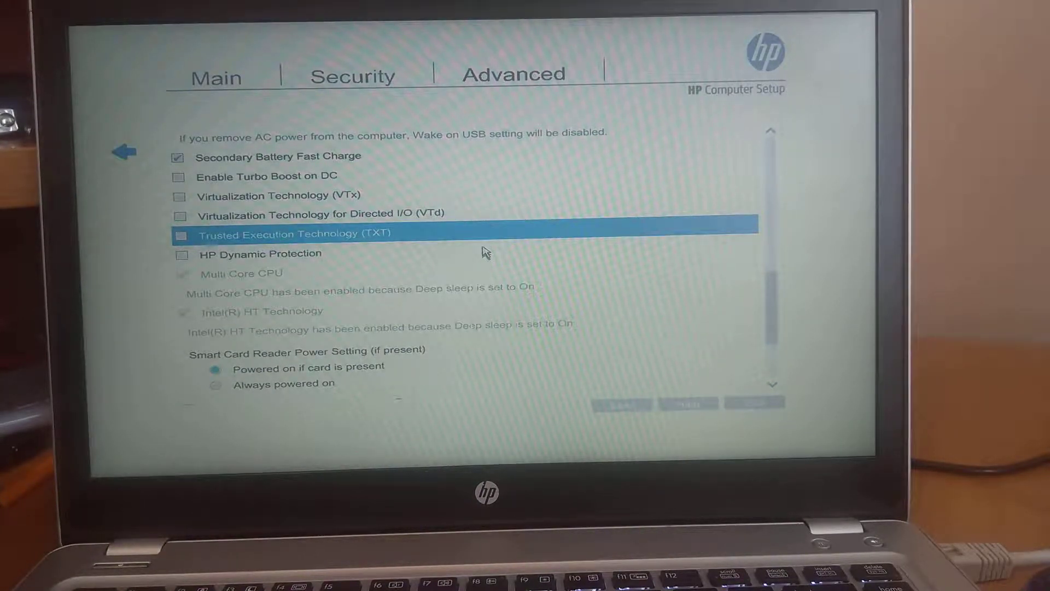
{"action": "scroll", "scroll_direction": "up", "scroll_amount": 3}
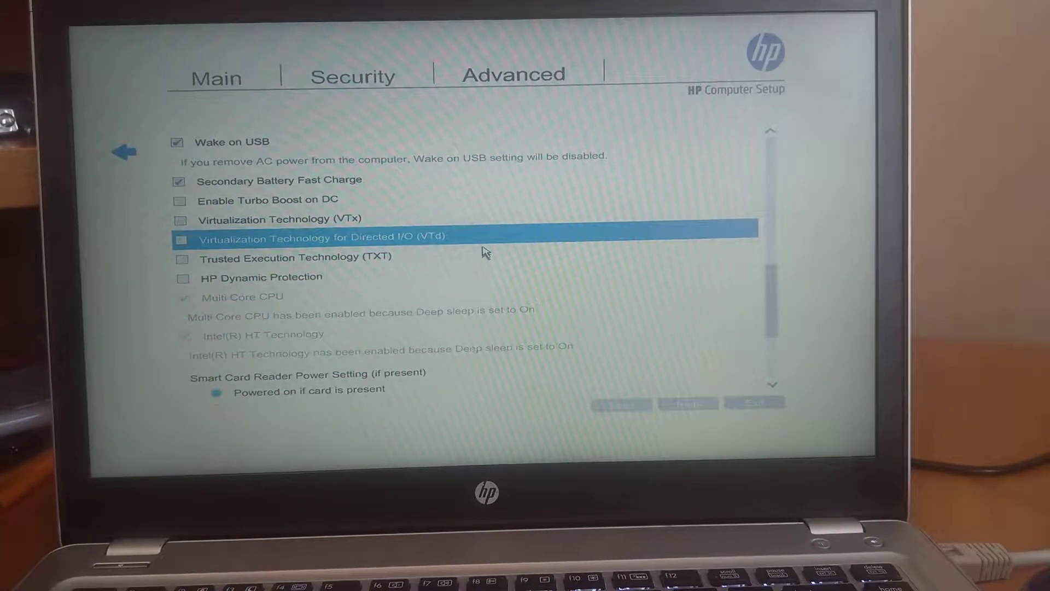
{"action": "scroll", "scroll_direction": "up", "scroll_amount": 3}
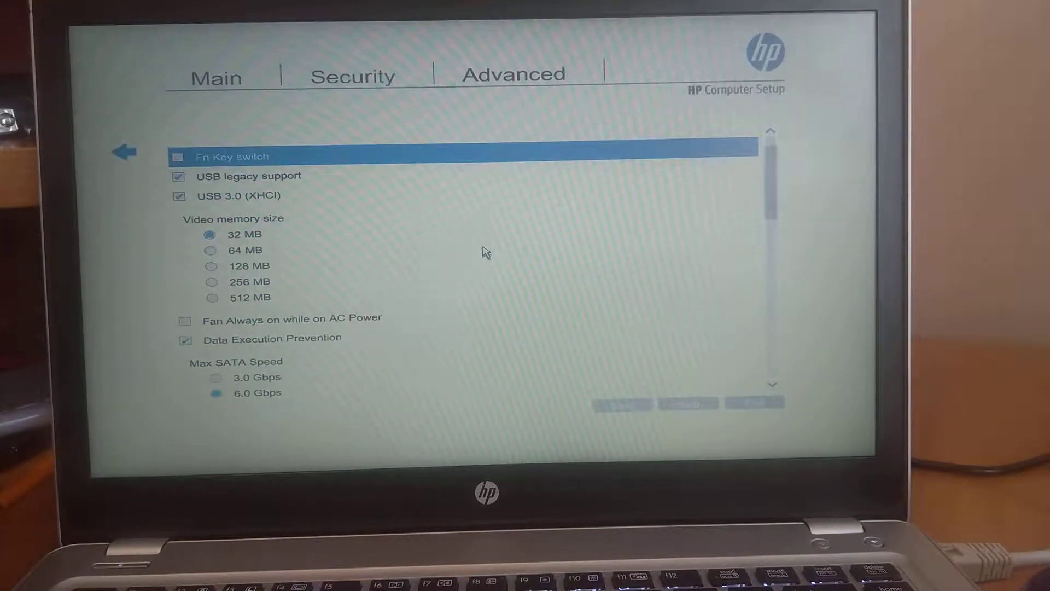
{"action": "scroll", "scroll_direction": "up", "scroll_amount": 3}
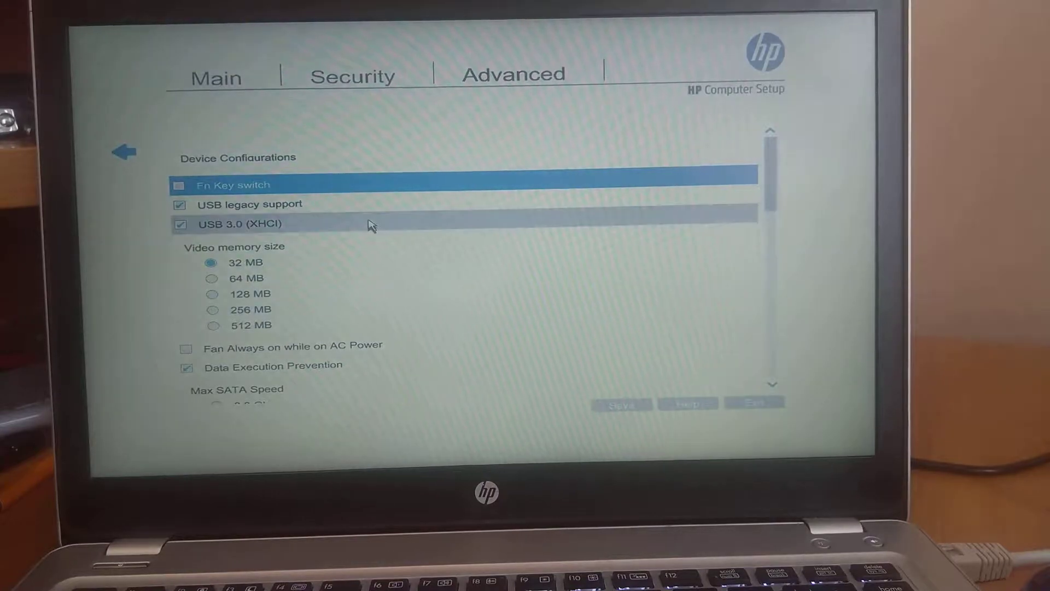
{"action": "left_click", "coordinate": [178, 185]}
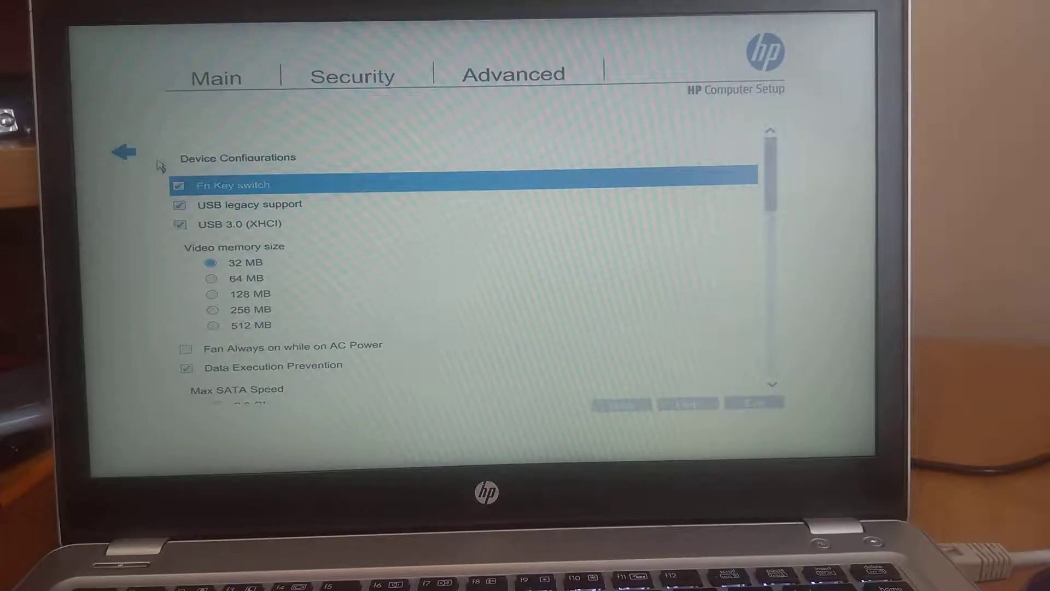
{"action": "left_click", "coordinate": [124, 150]}
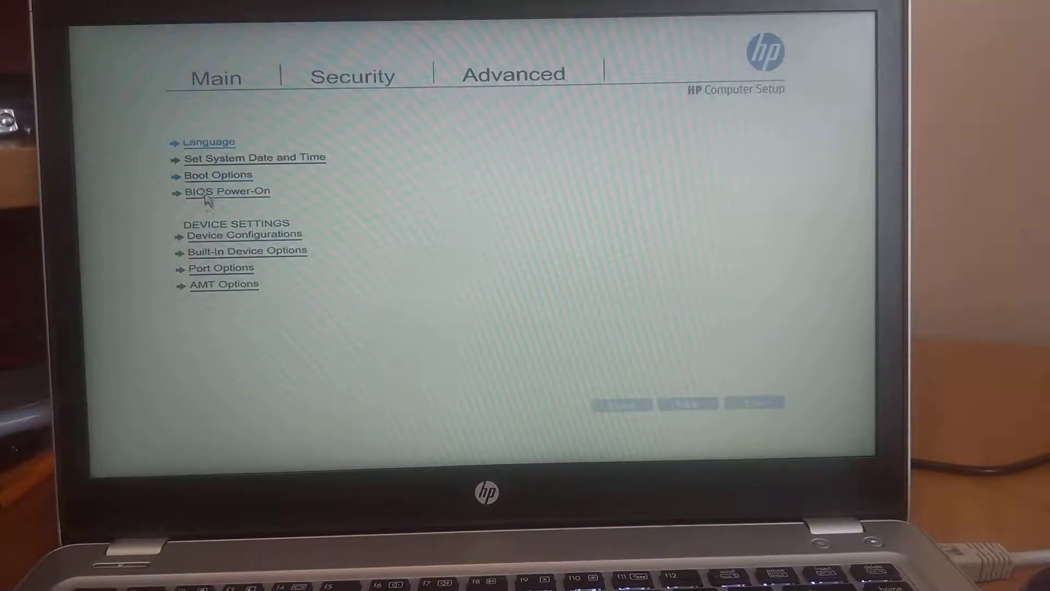
{"action": "mouse_move", "coordinate": [246, 253]}
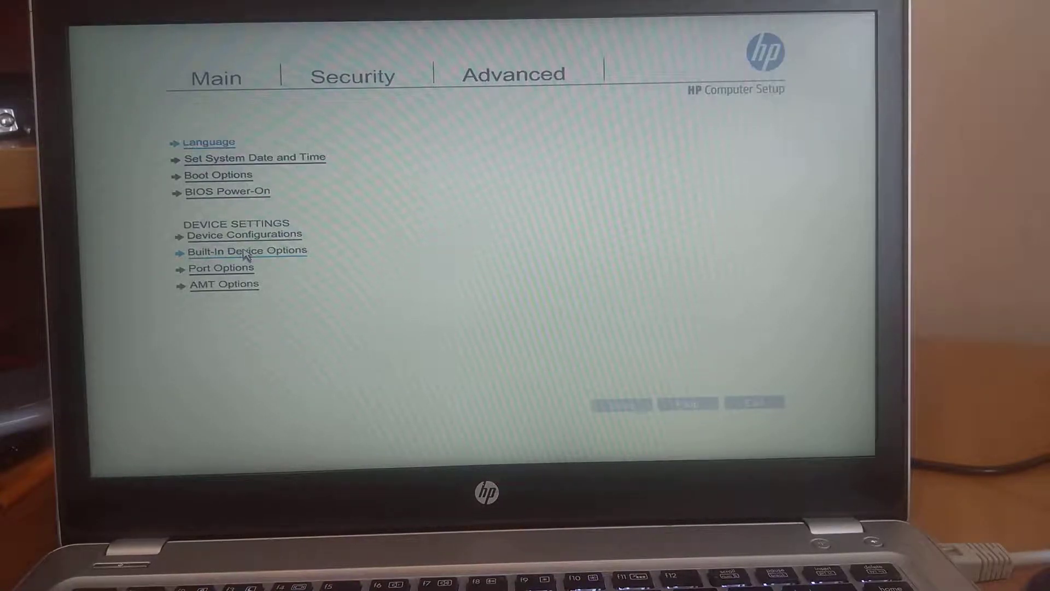
In Boot Options, set Boot Mode to UEFI Native and exit setup
{"action": "left_click", "coordinate": [217, 175]}
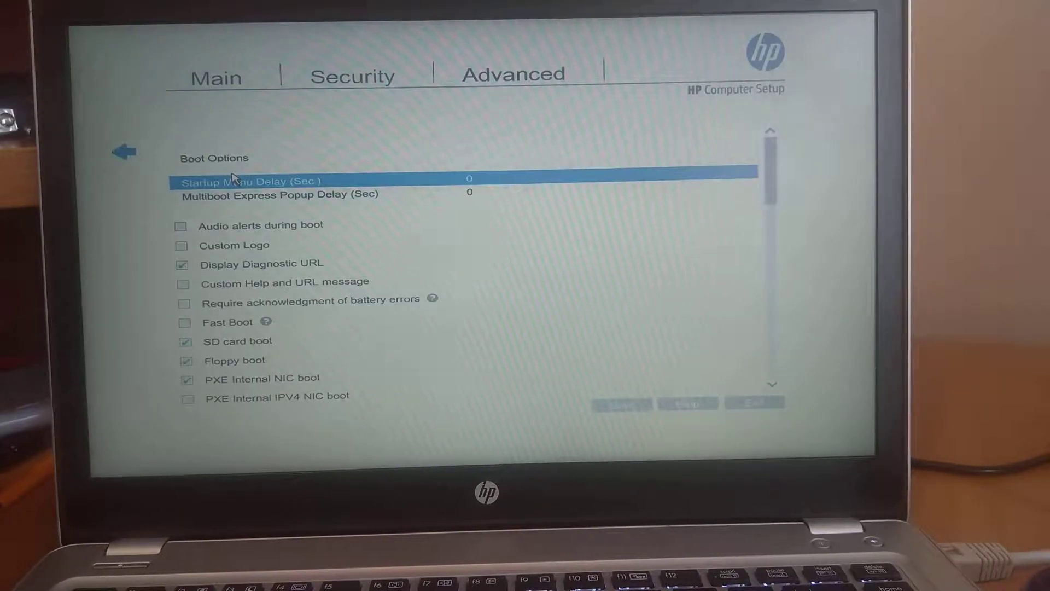
{"action": "mouse_move", "coordinate": [343, 208]}
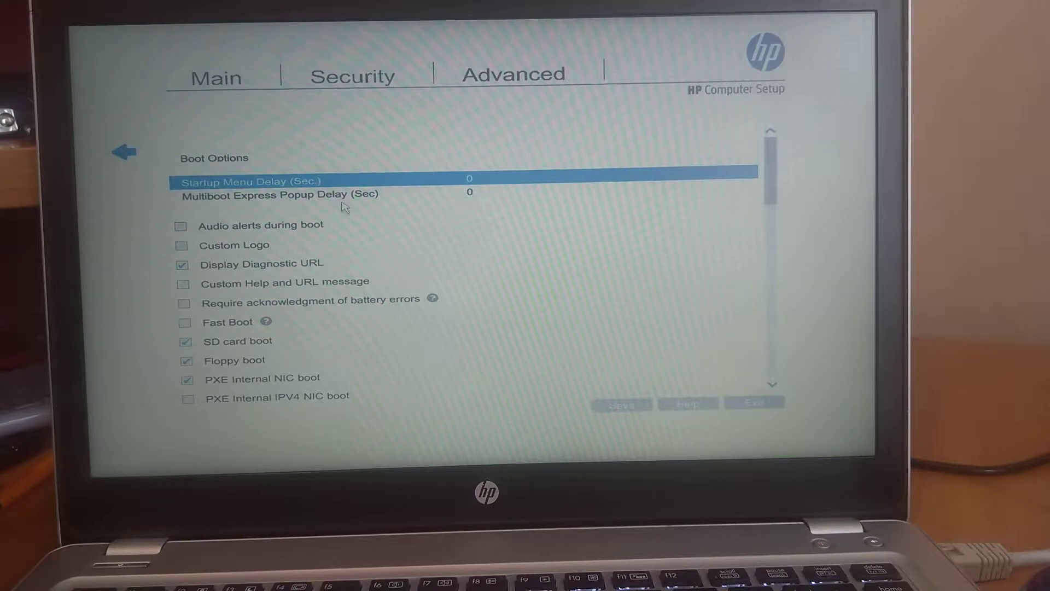
{"action": "mouse_move", "coordinate": [780, 184]}
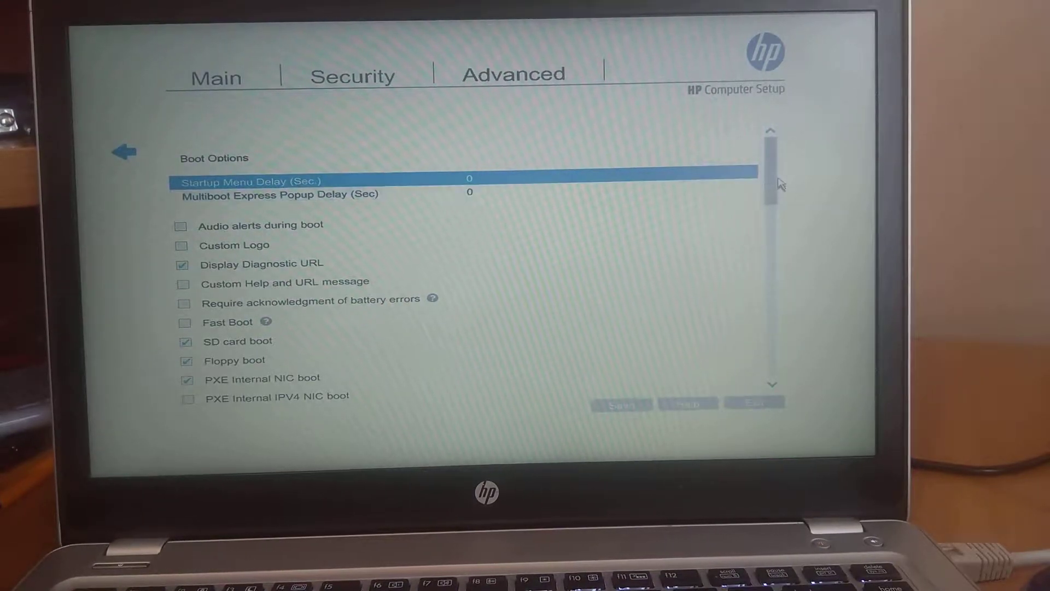
{"action": "mouse_move", "coordinate": [770, 211]}
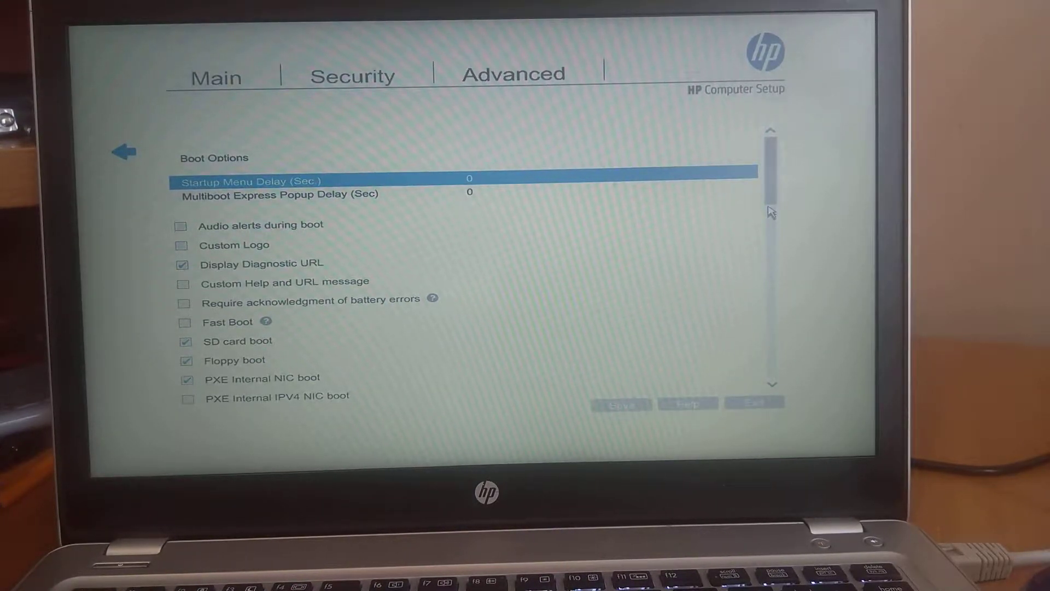
{"action": "scroll", "scroll_direction": "down", "scroll_amount": 3}
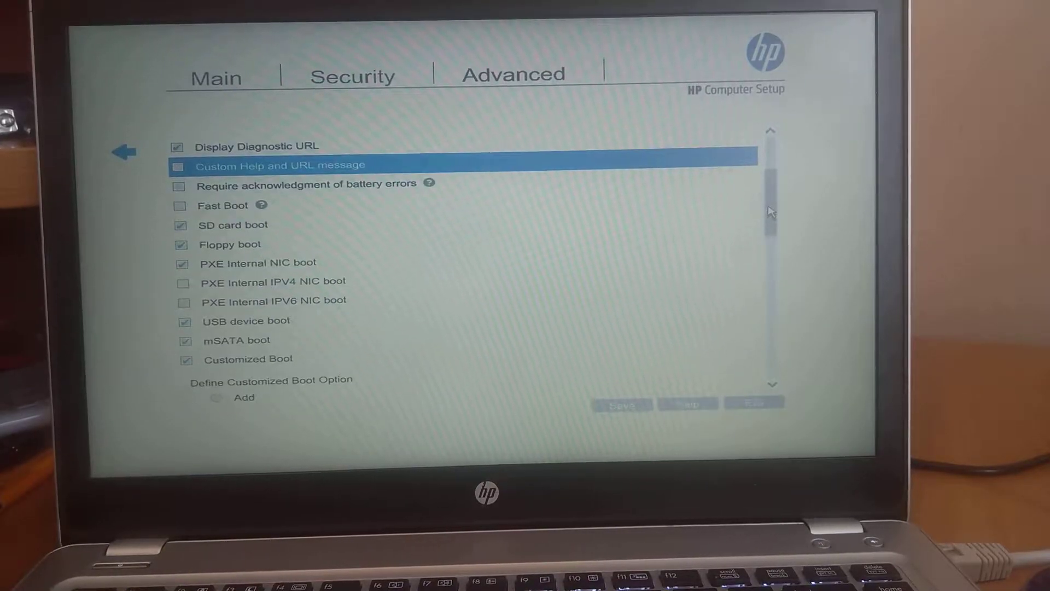
{"action": "scroll", "scroll_direction": "down", "scroll_amount": 3}
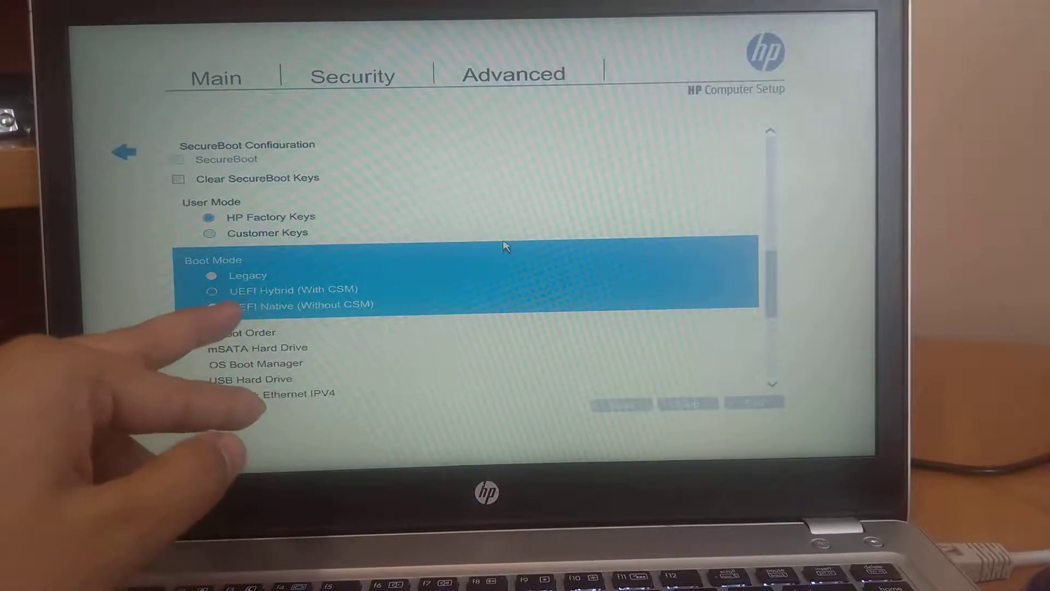
{"action": "left_click", "coordinate": [213, 307]}
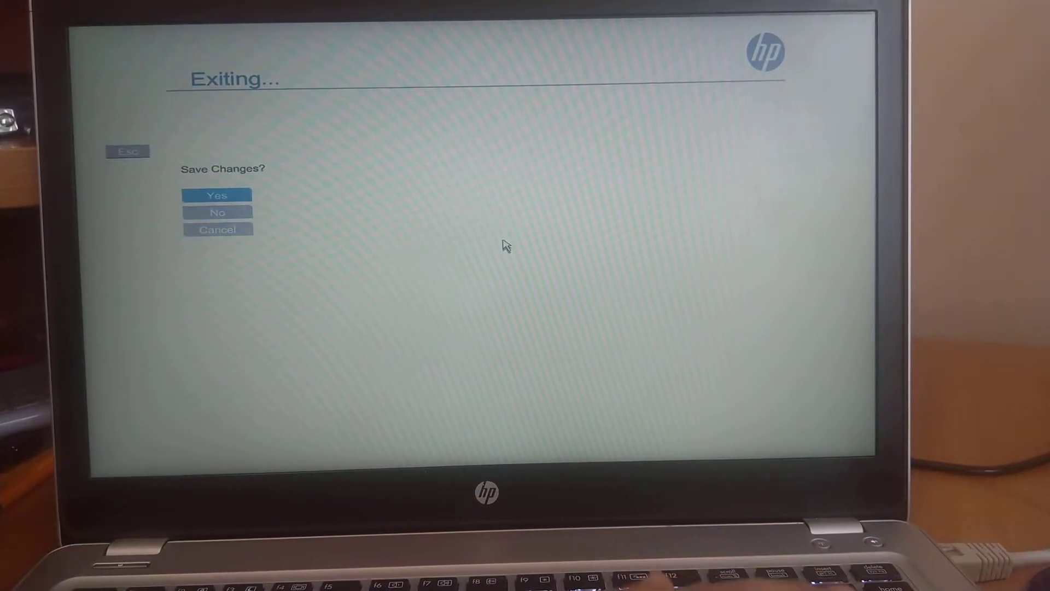
Answer Yes to Save Changes so the laptop reboots into macOS
{"action": "left_click", "coordinate": [216, 194]}
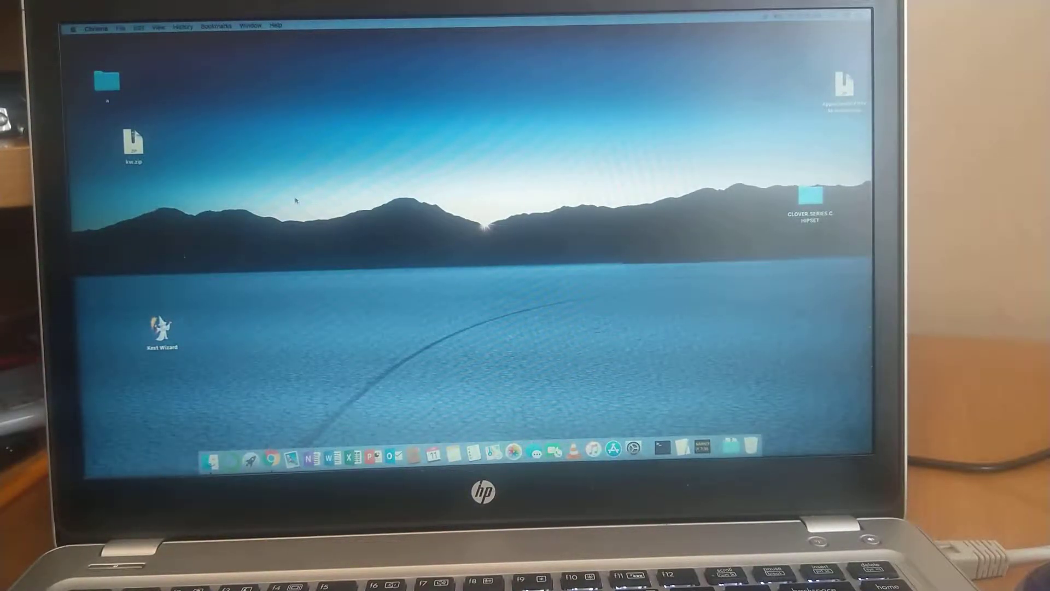
Launch Chrome from the Dock and search for 'youtube'
{"action": "left_click", "coordinate": [269, 443]}
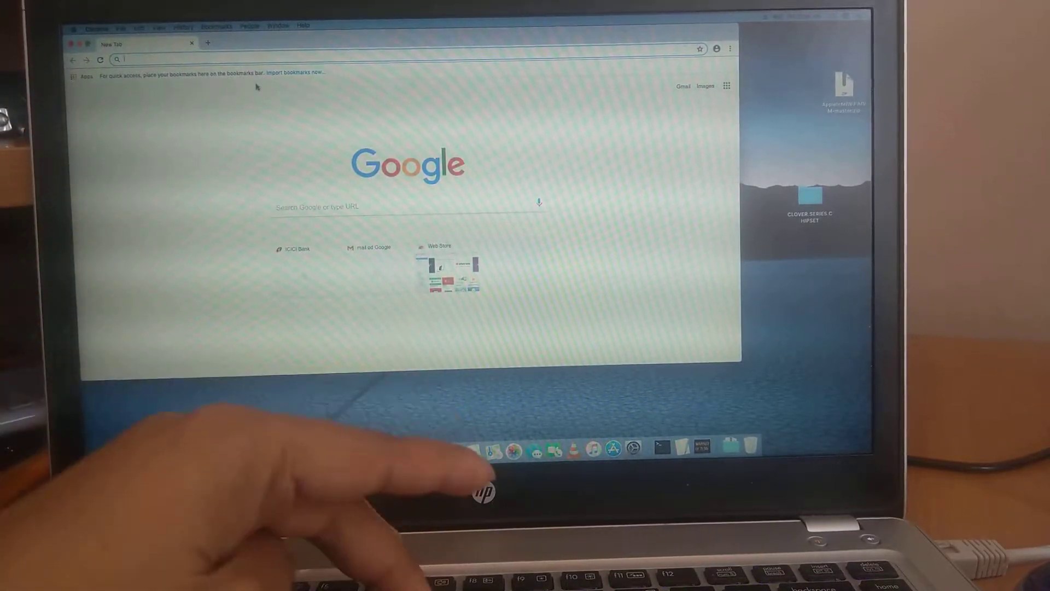
{"action": "type", "text": "youtube"}
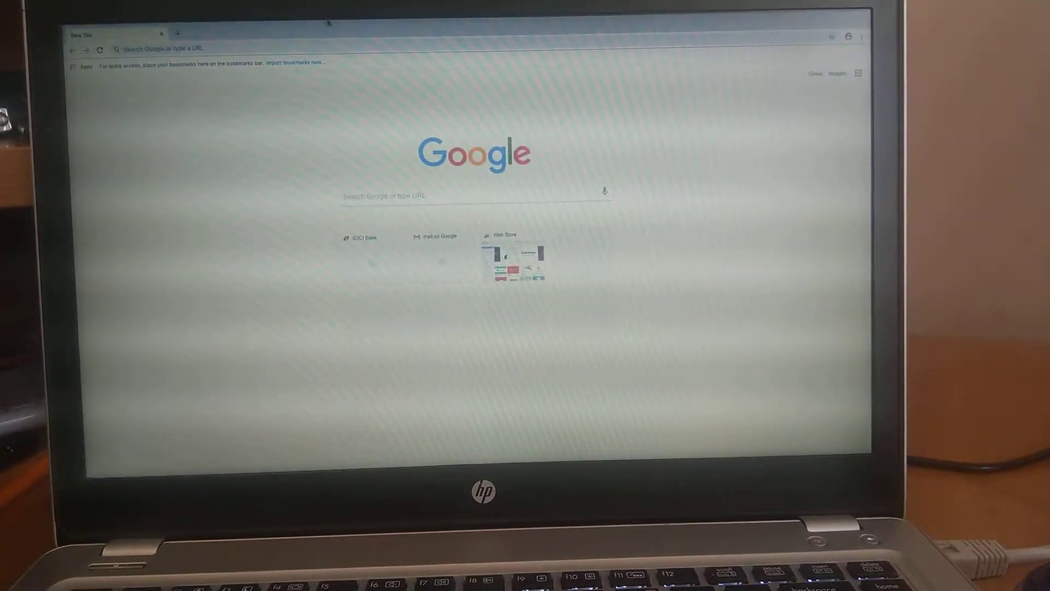
Open the Hackintosh Mojave guide video and expand its description to the download links and hardware list
{"action": "left_click", "coordinate": [862, 37]}
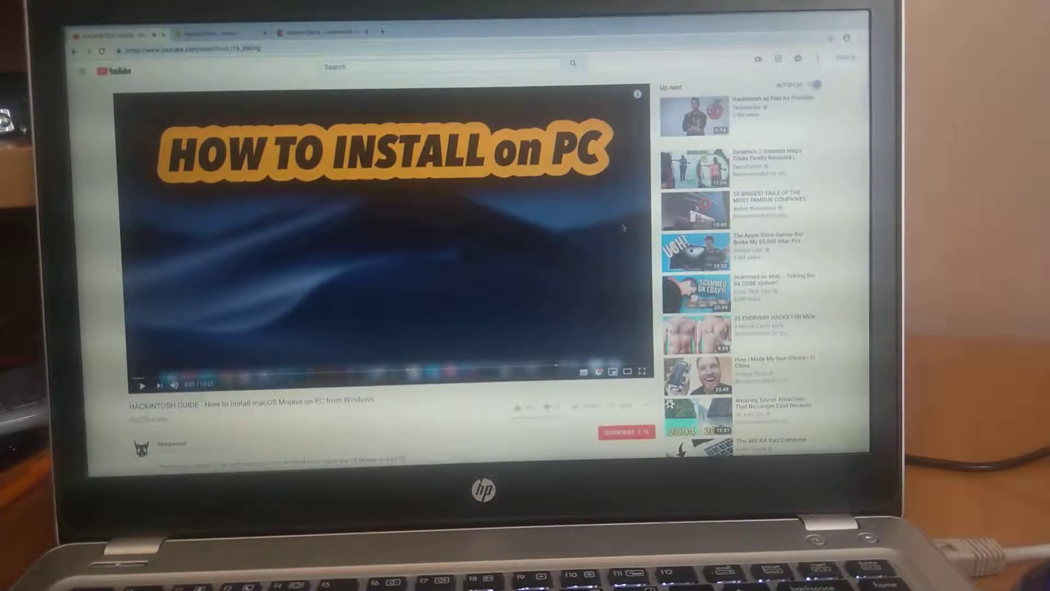
{"action": "scroll", "scroll_direction": "down", "scroll_amount": 3}
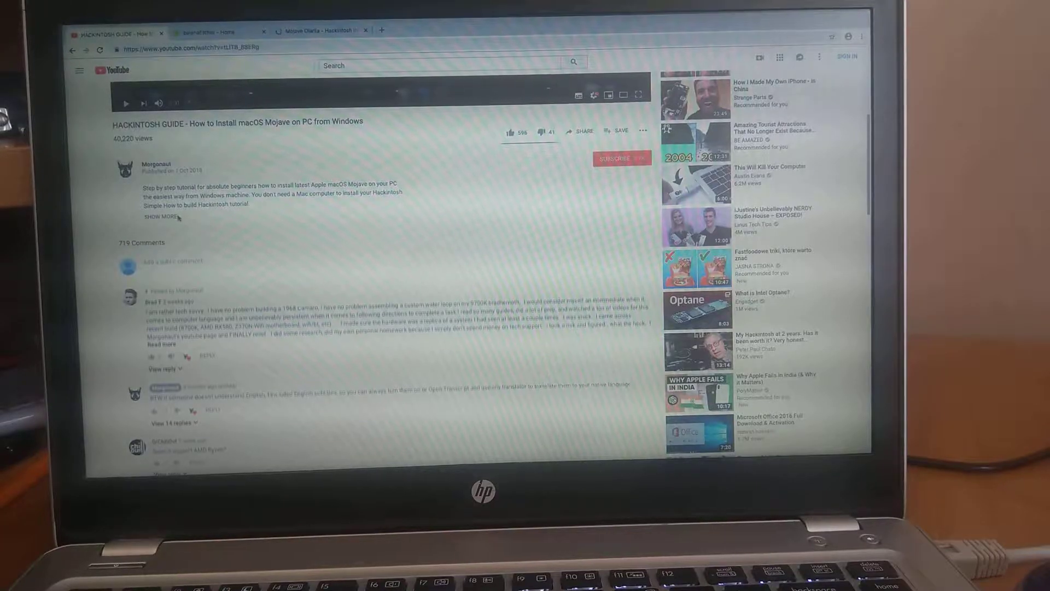
{"action": "left_click", "coordinate": [159, 216]}
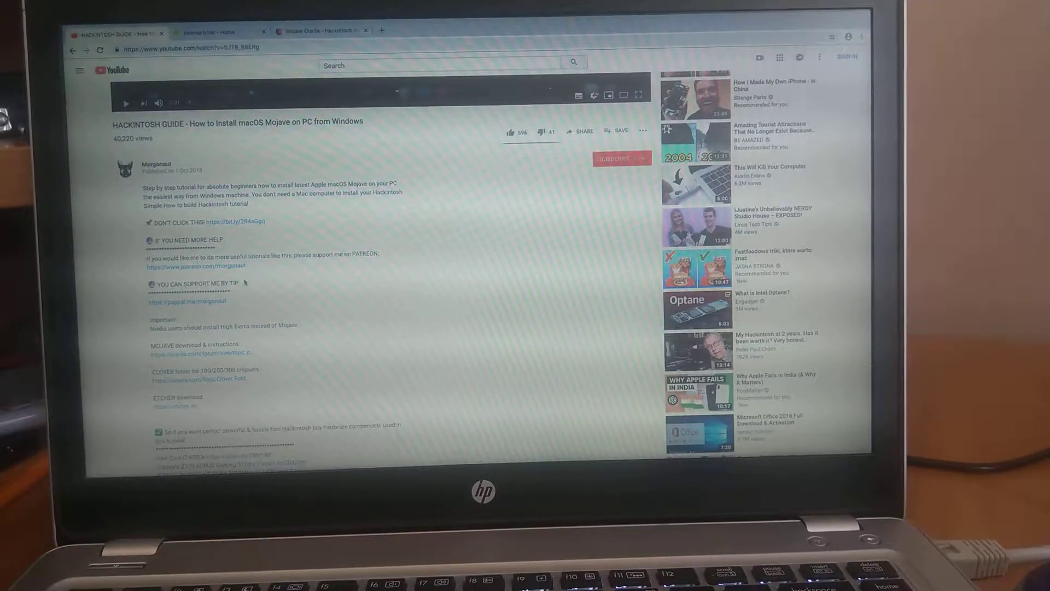
{"action": "scroll", "scroll_direction": "down", "scroll_amount": 3}
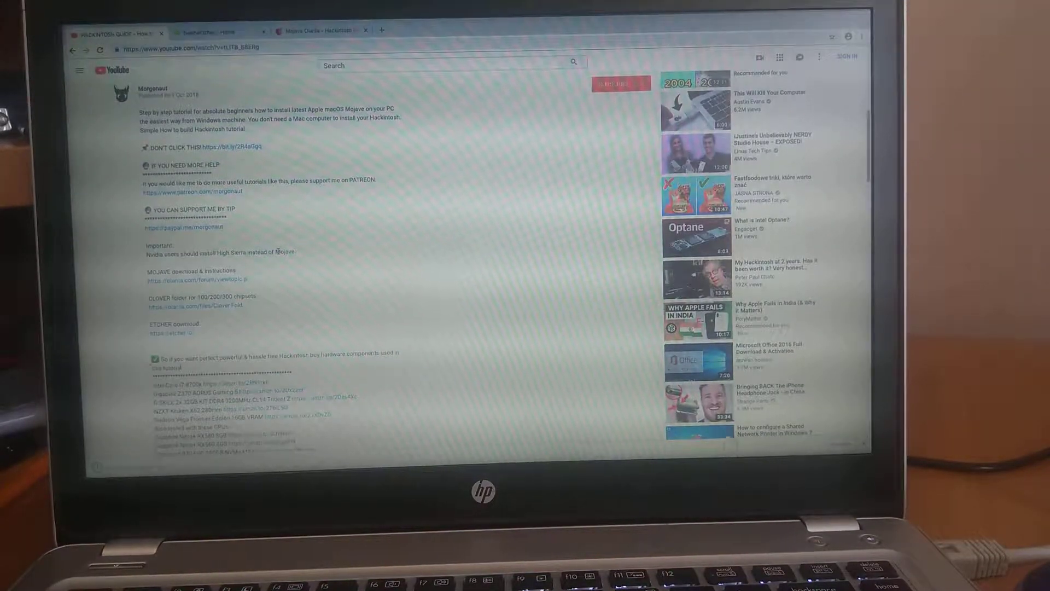
{"action": "scroll", "scroll_direction": "down", "scroll_amount": 3}
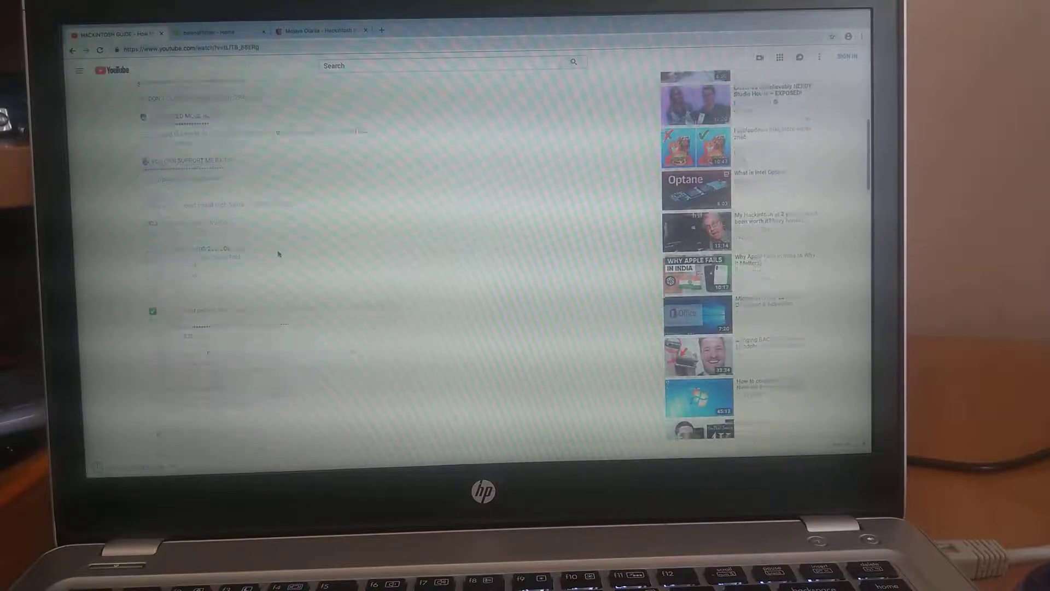
{"action": "scroll", "scroll_direction": "down", "scroll_amount": 3}
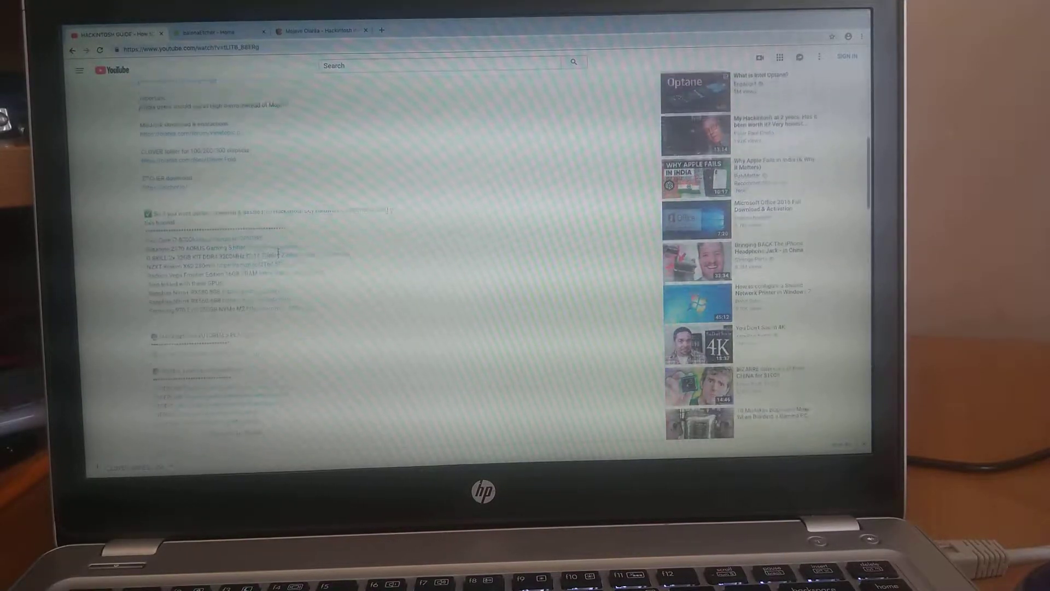
{"action": "scroll", "scroll_direction": "down", "scroll_amount": 3}
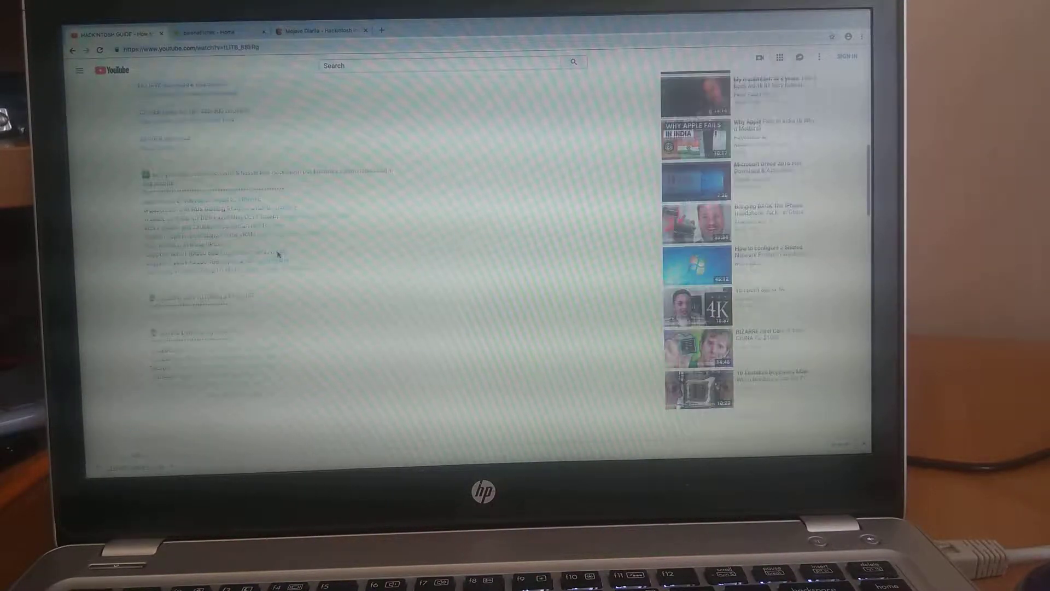